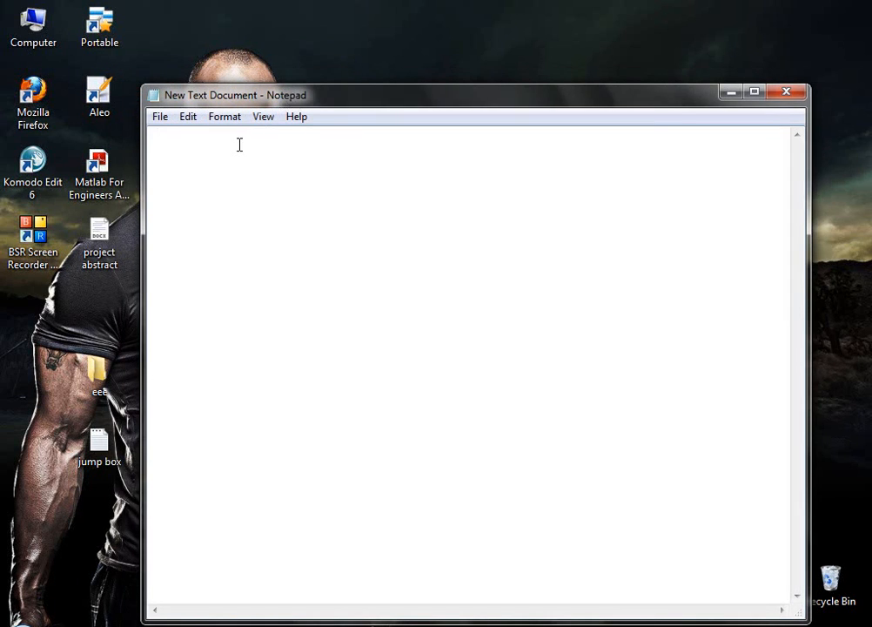
Write the first title line "No internet access in Windows 7" in the blank note
type("No")
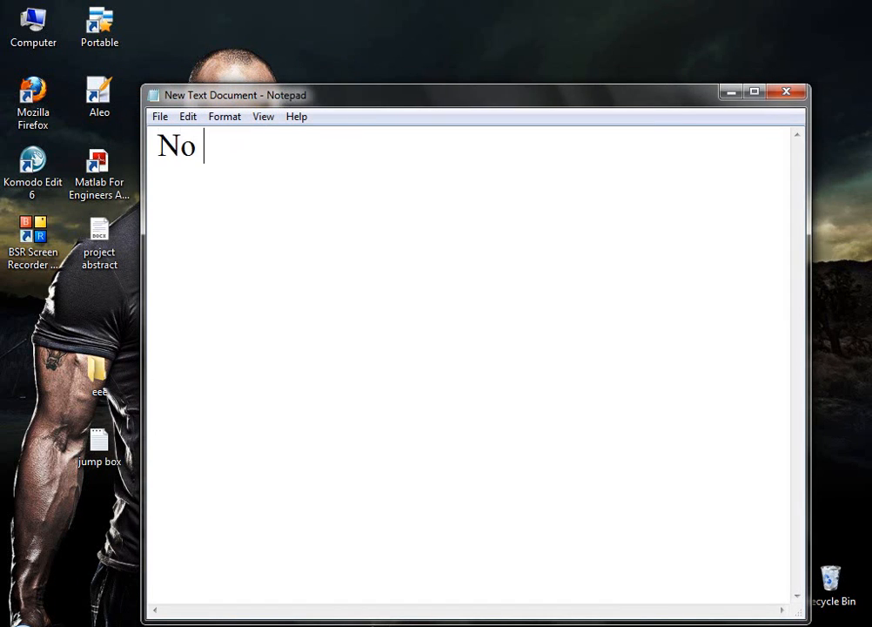
type("inter")
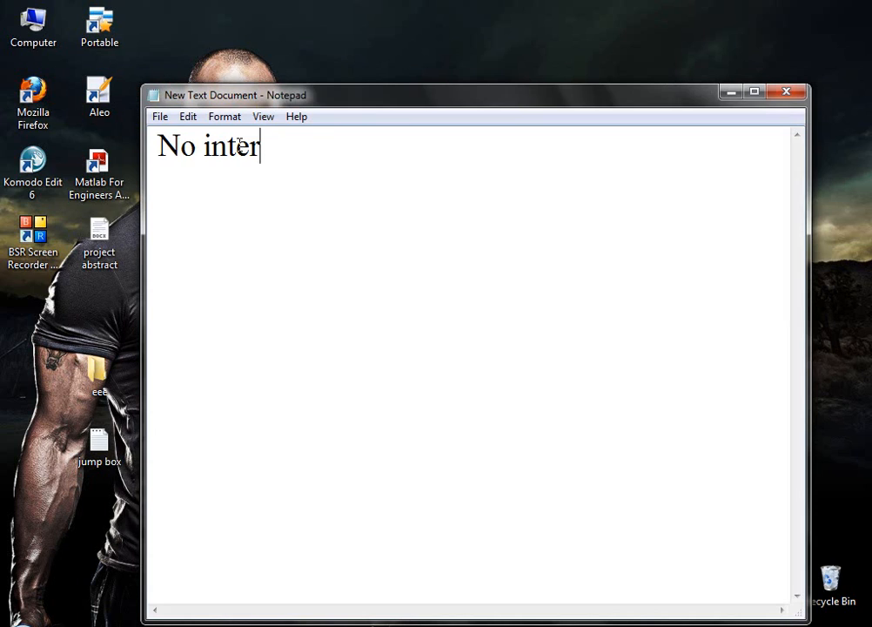
type("net a")
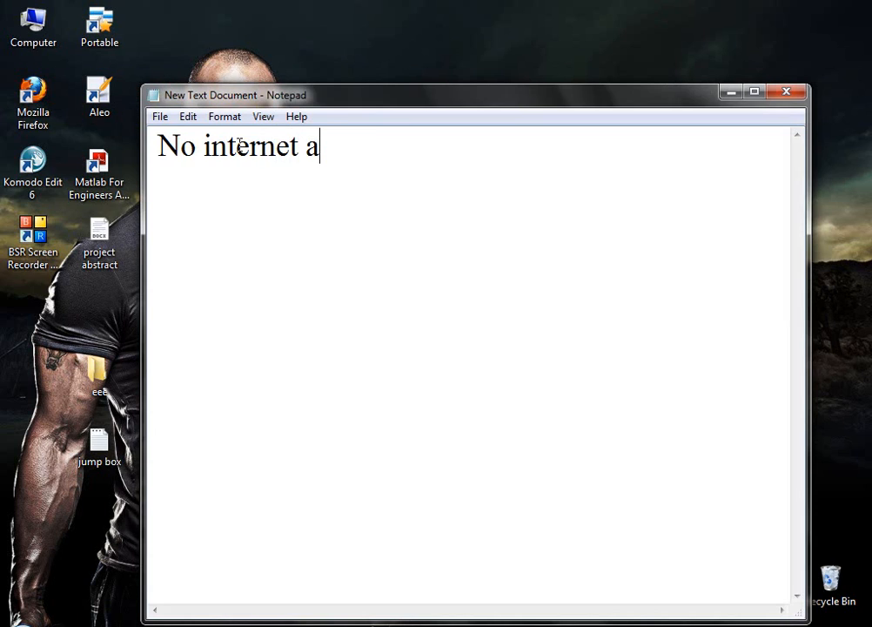
type("ccess i")
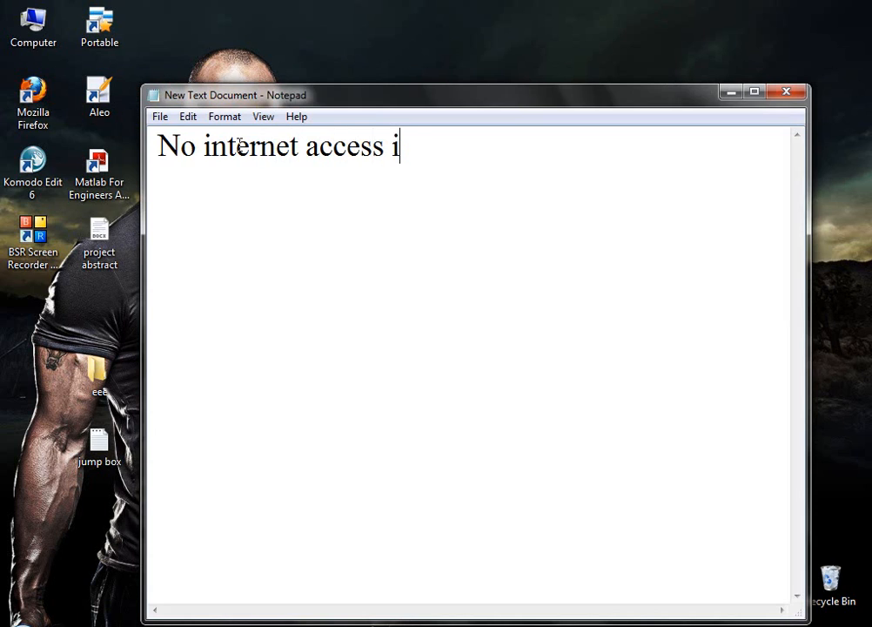
type("n Win")
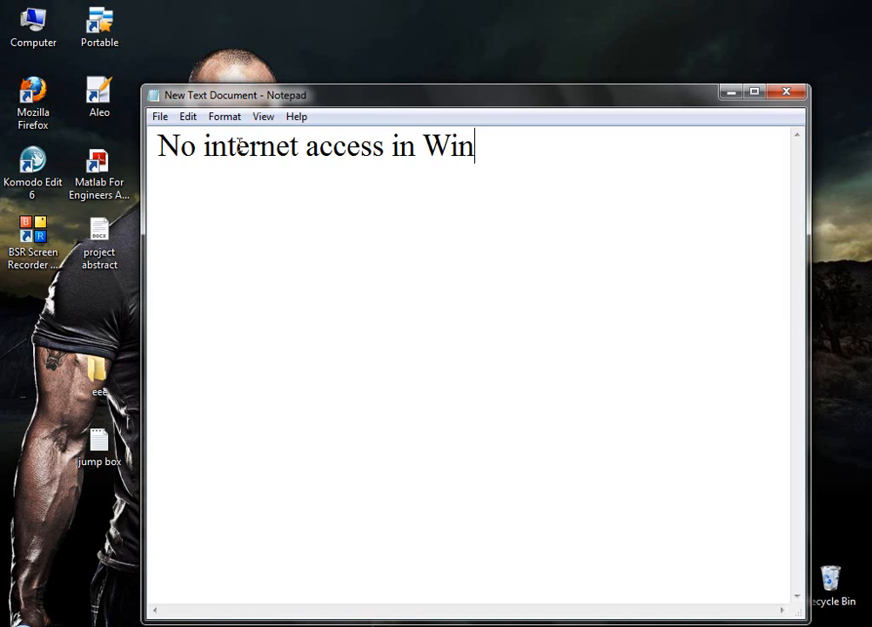
type("dows 7")
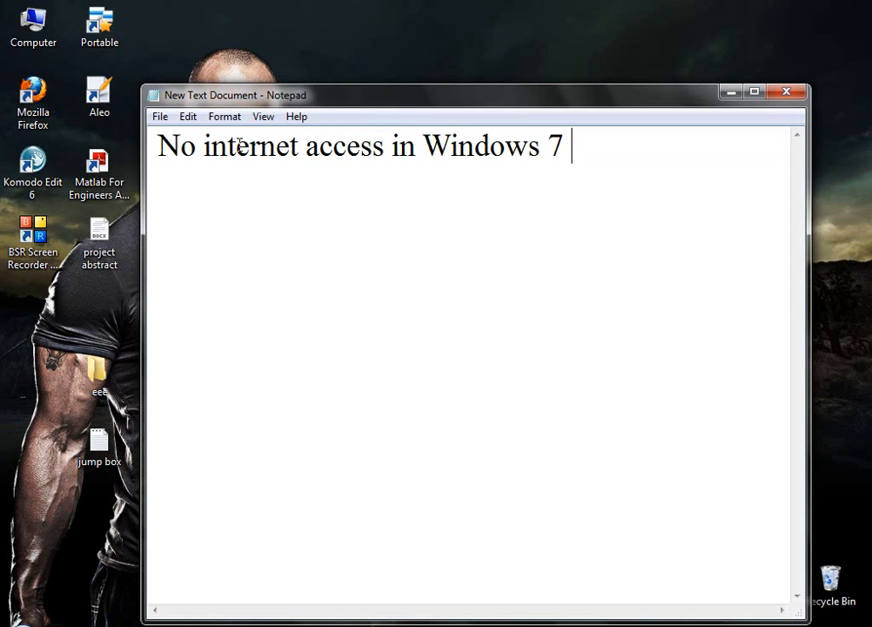
key("Enter")
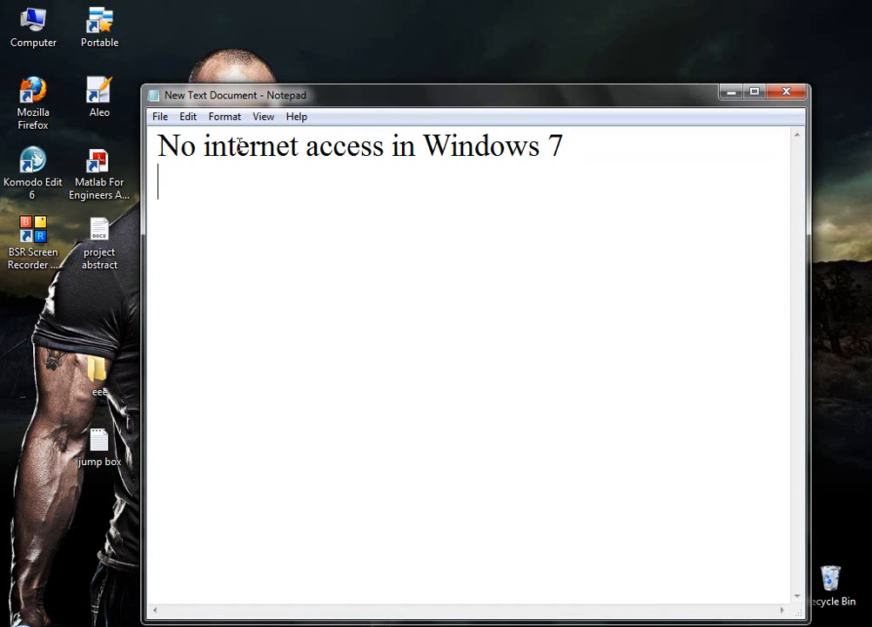
Add the second title line "after restart your computer" below it
type("af")
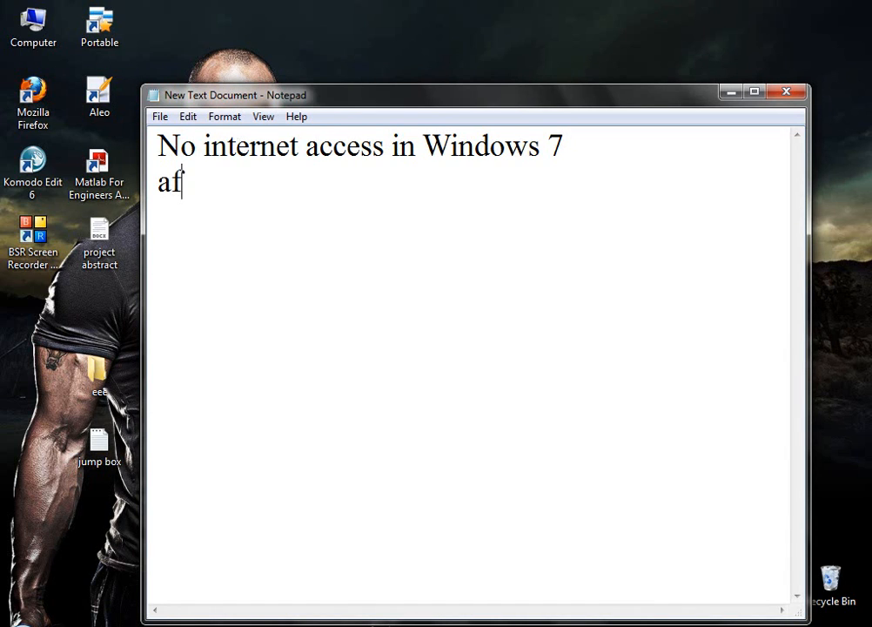
type("t")
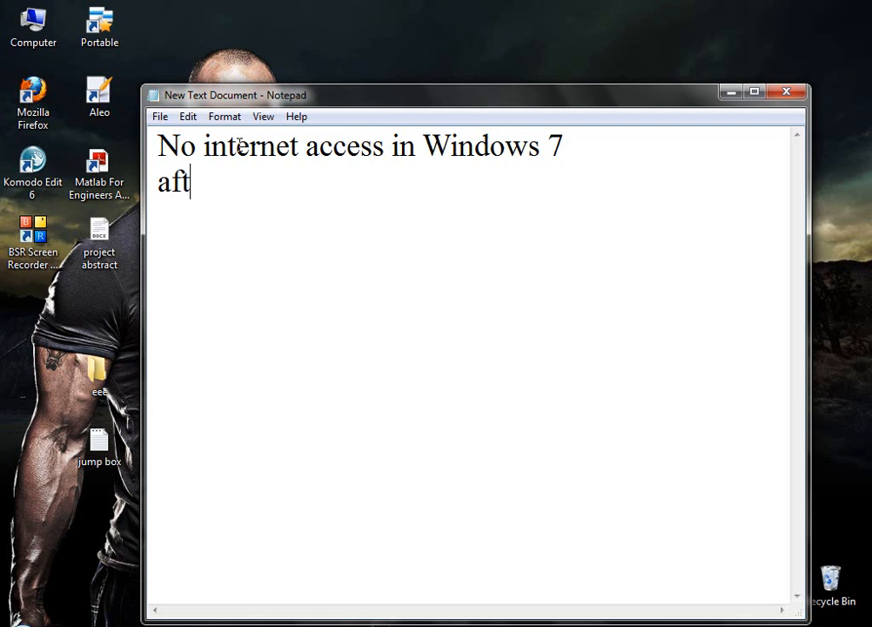
type("er")
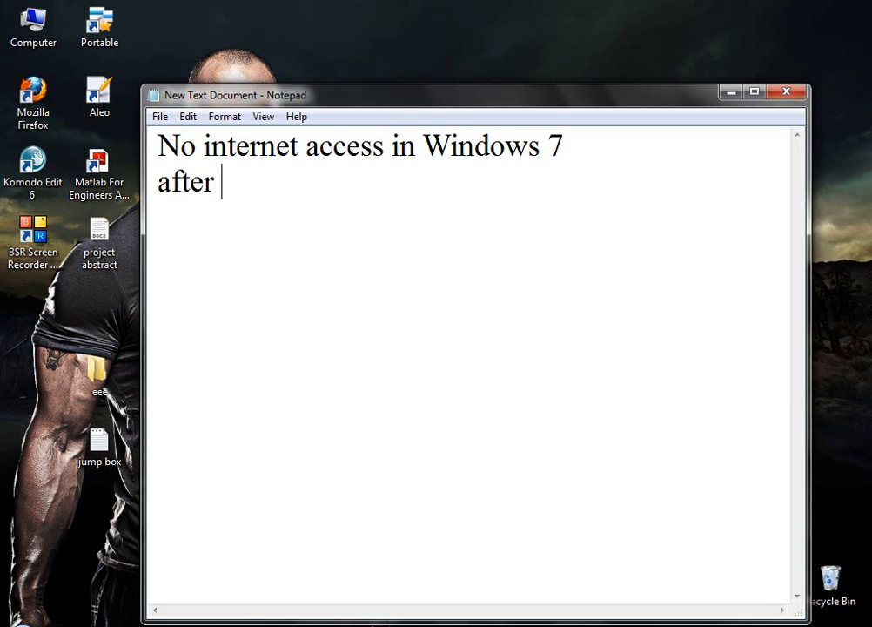
type("re")
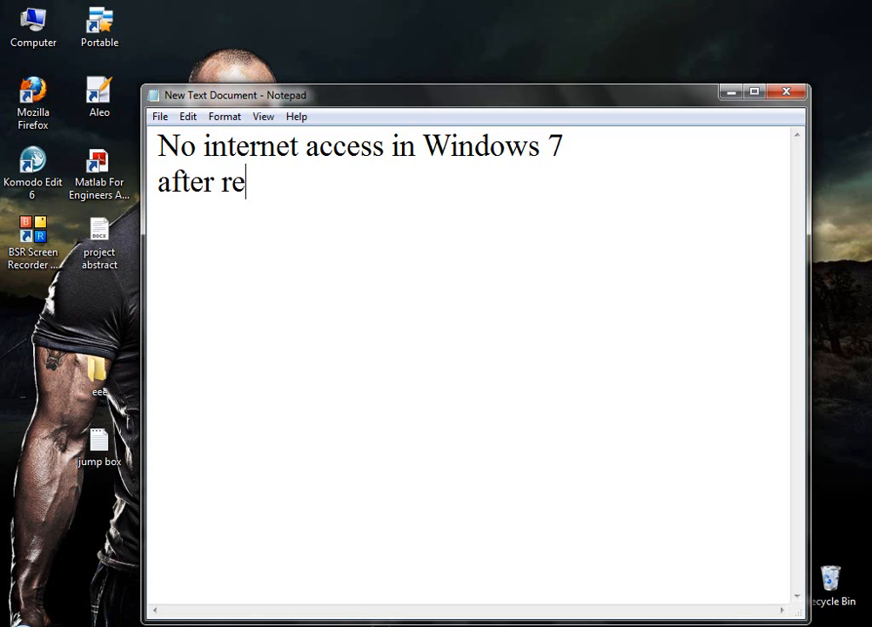
type("start")
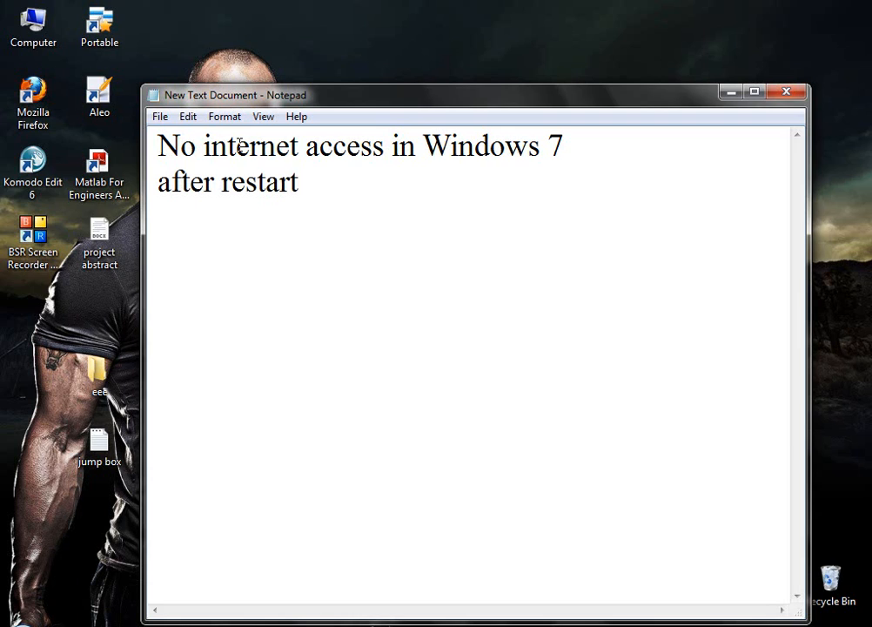
type("your")
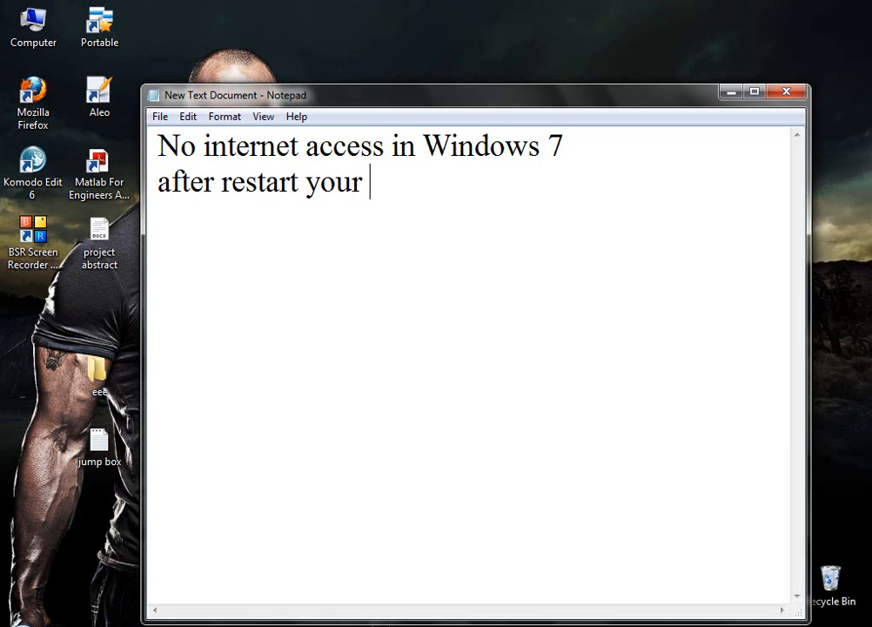
type("computer")
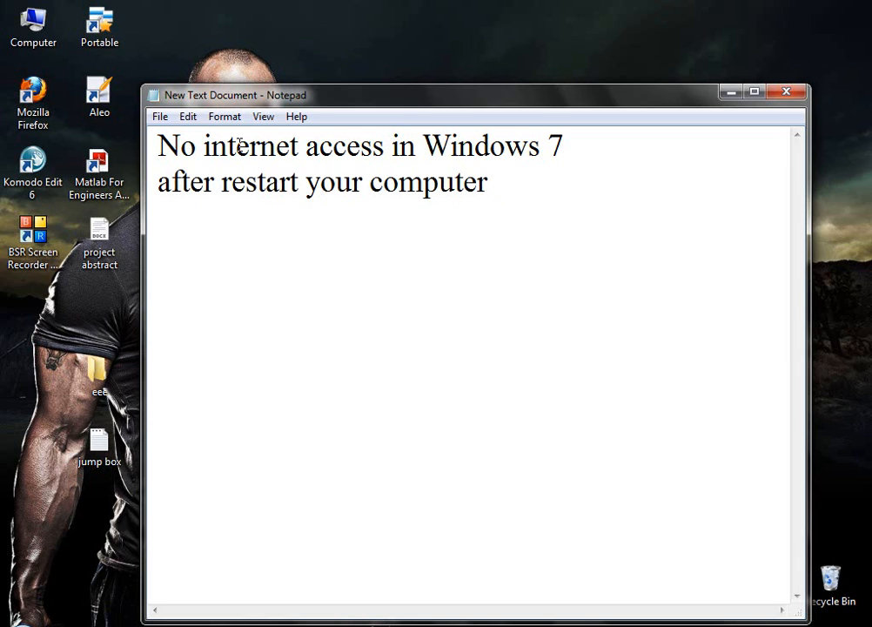
Open Network and Sharing Center from the tray network icon, showing both networks with no Internet access
left_click(833, 618)
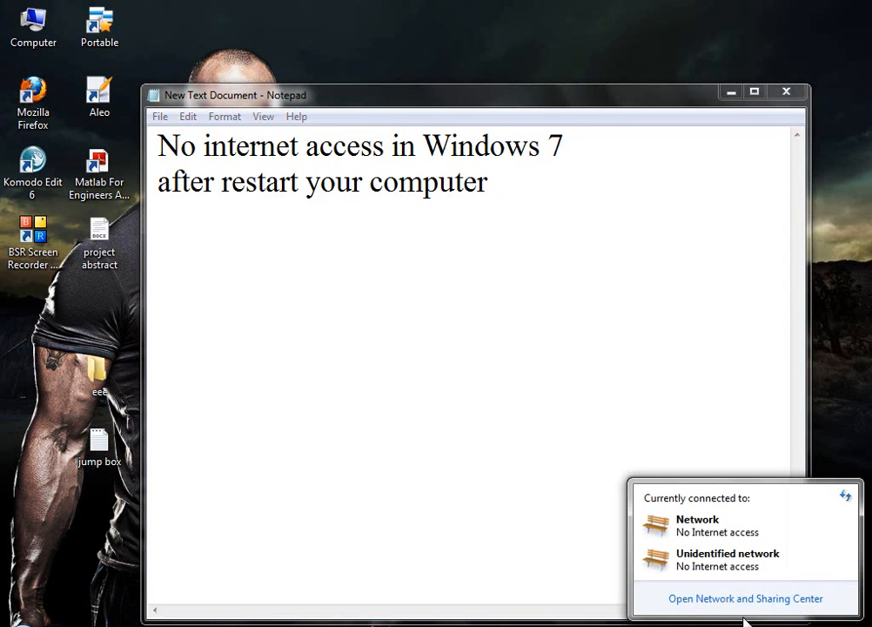
left_click(746, 599)
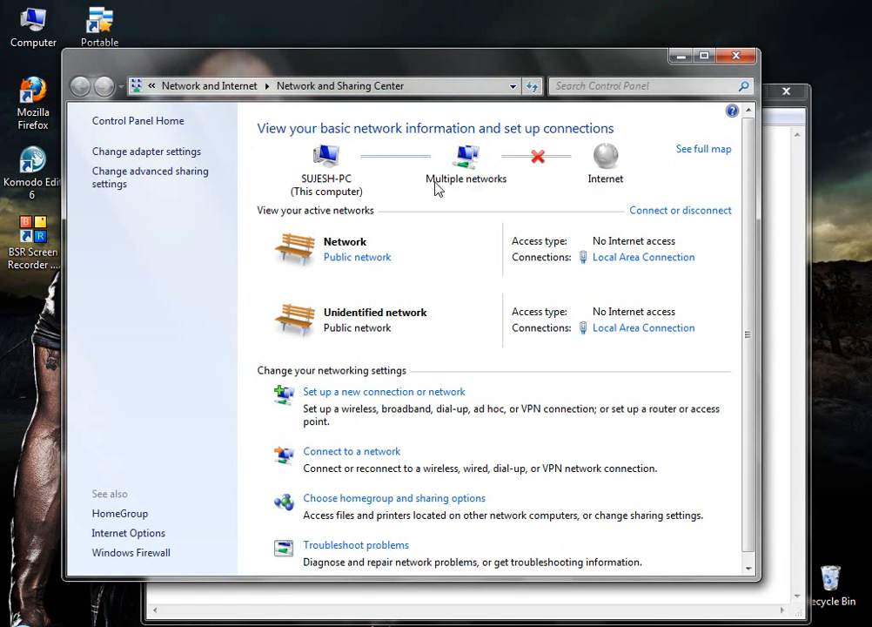
mouse_move(794, 174)
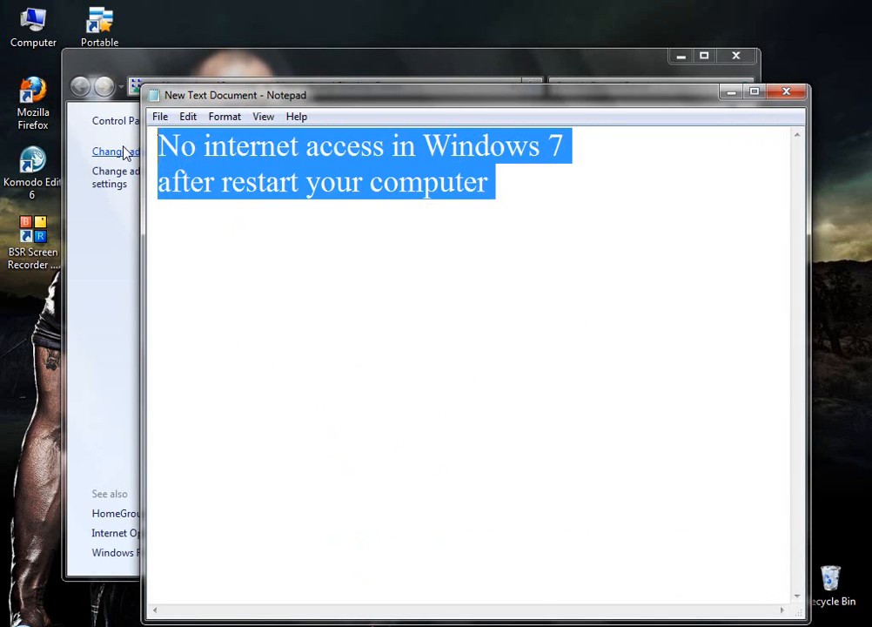
Write "Now am going to show u how to access" as a new line in the note
type("Now")
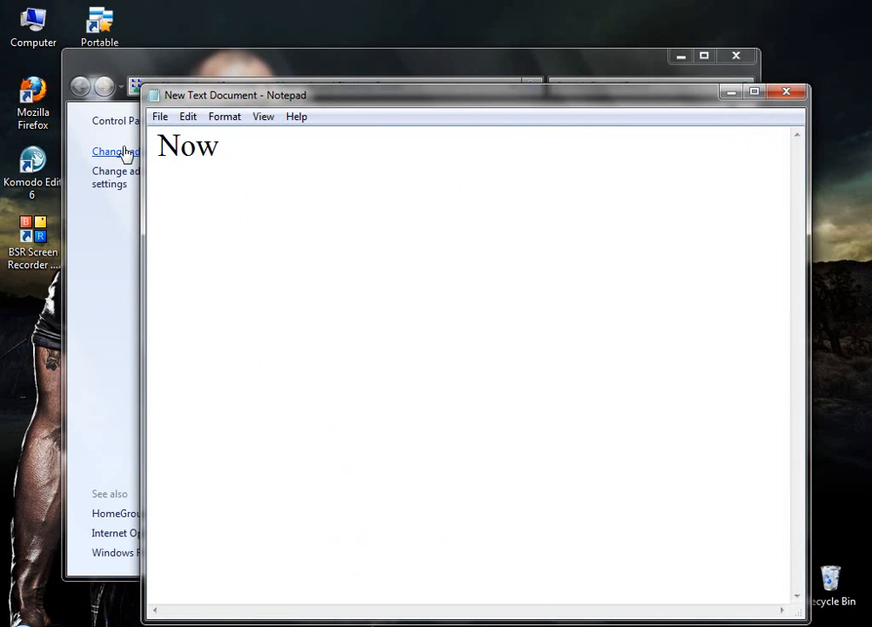
type("a")
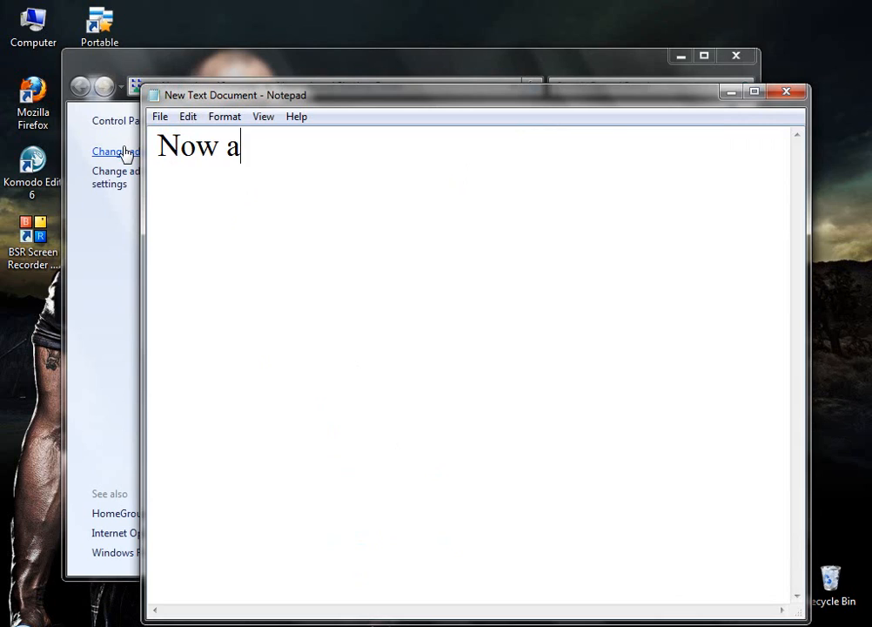
type("m g")
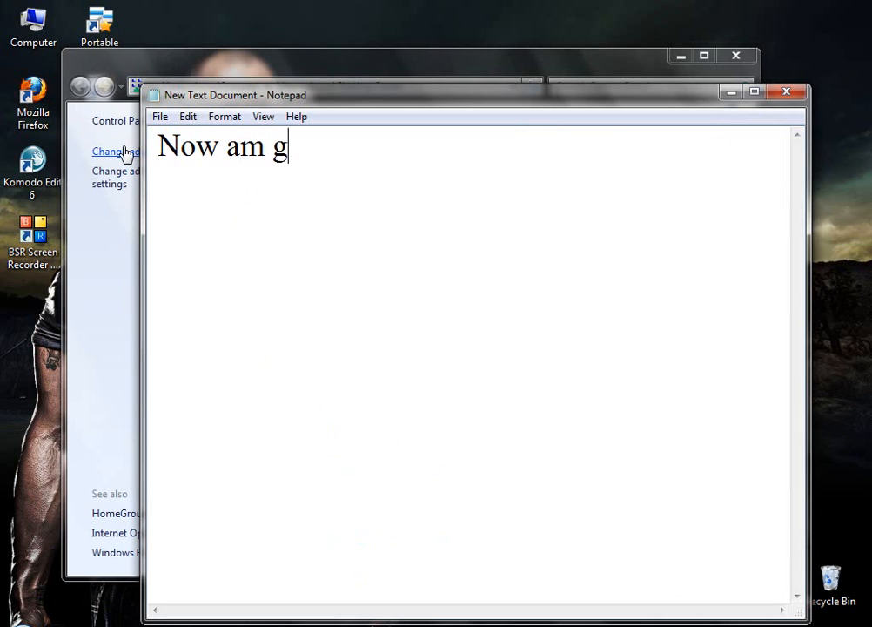
type("oing t")
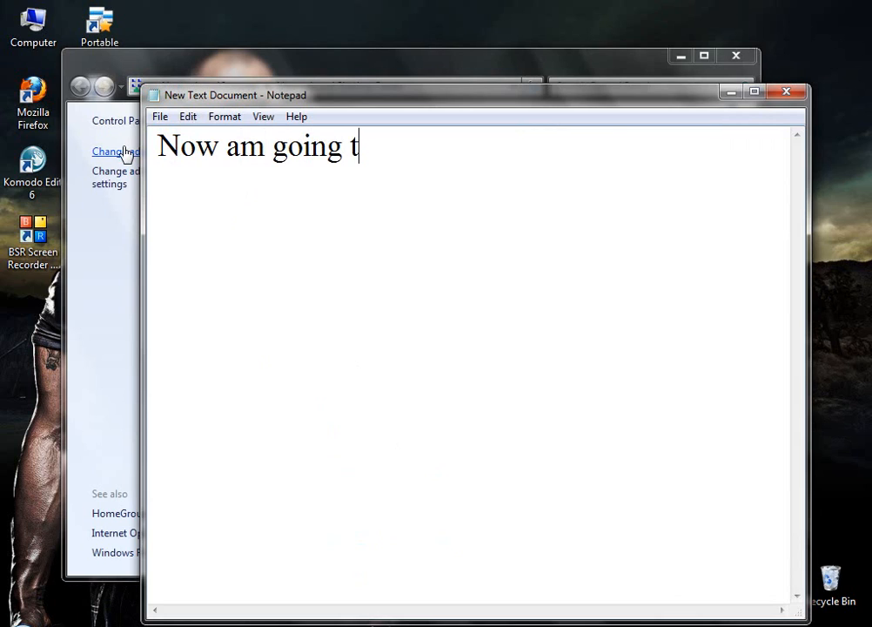
type("o sho")
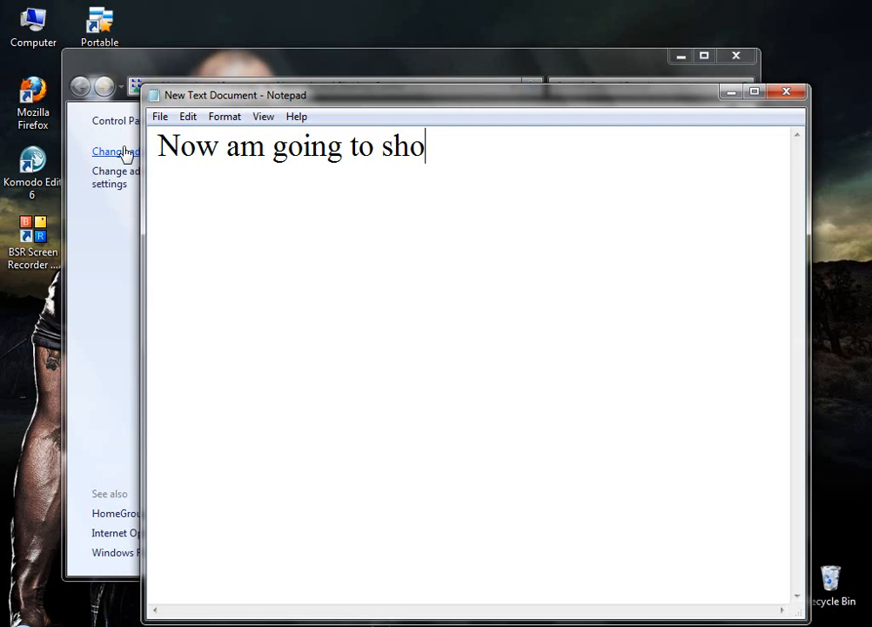
type("w u how to")
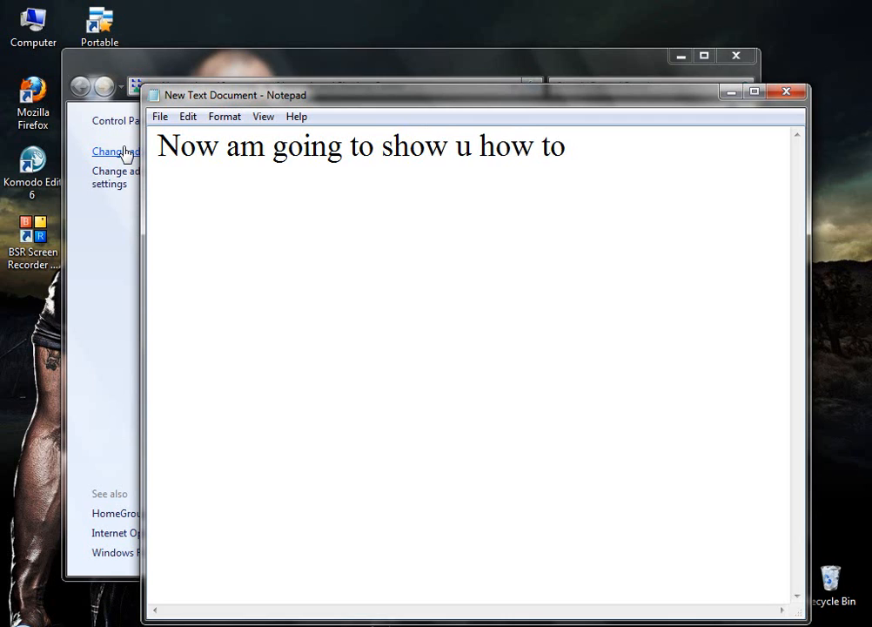
type("acc")
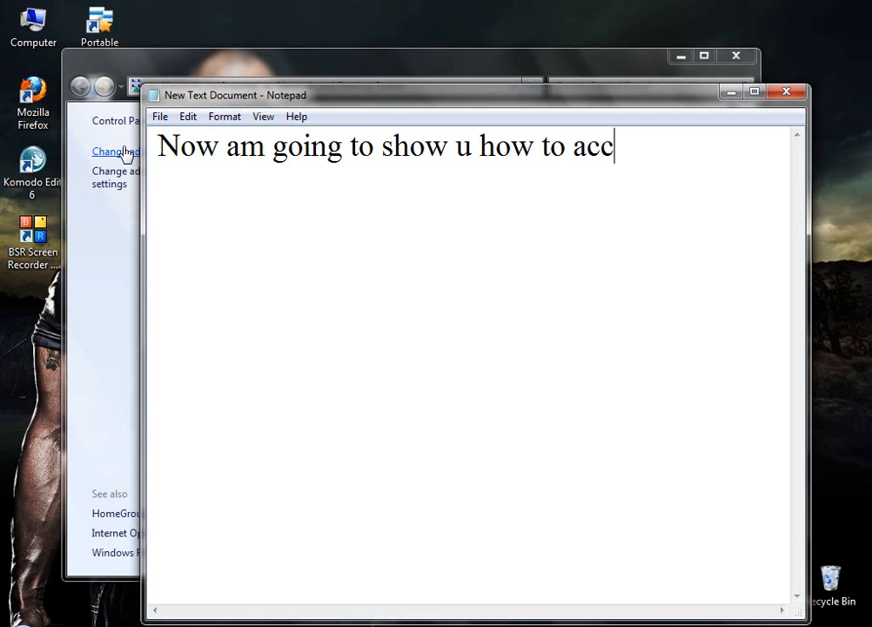
type("ess")
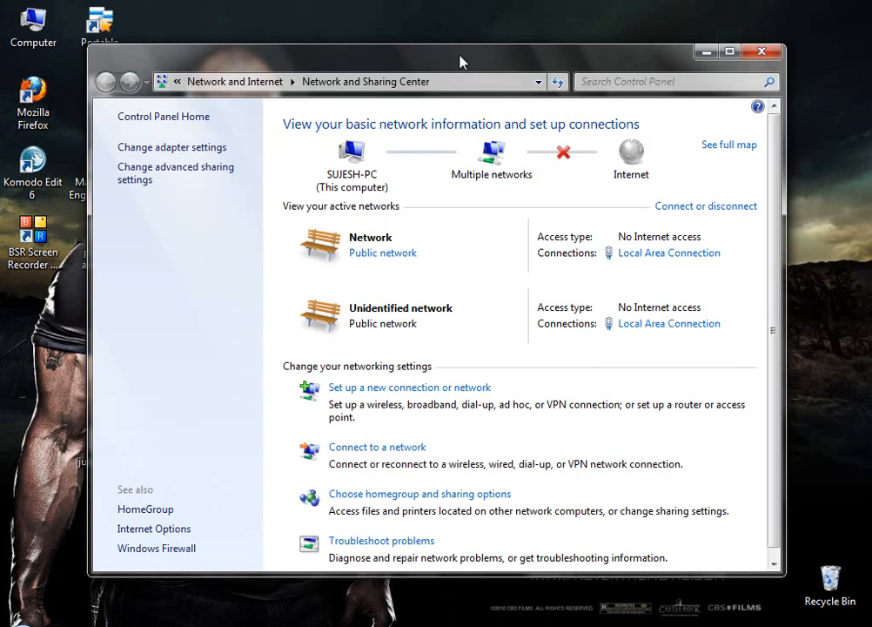
mouse_move(669, 253)
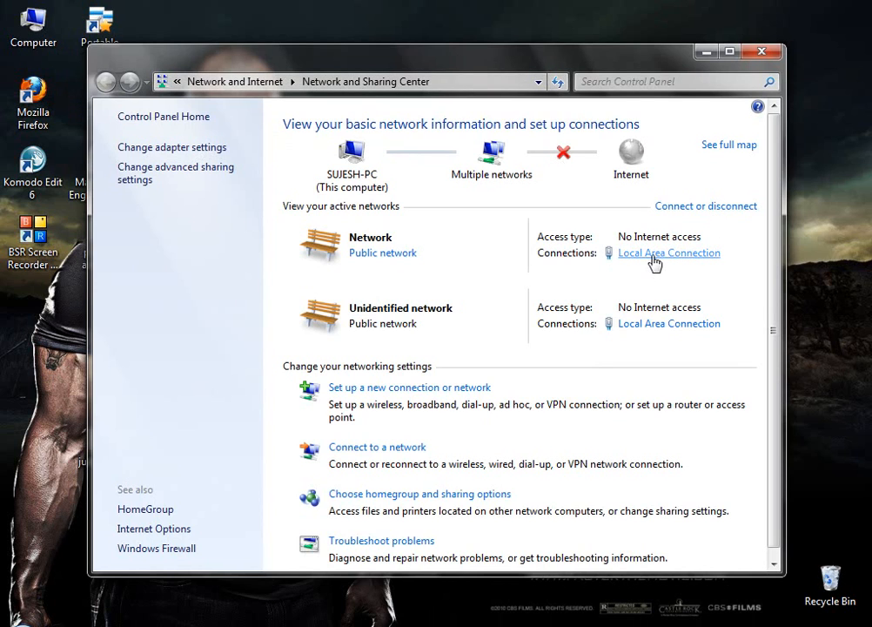
left_click(669, 253)
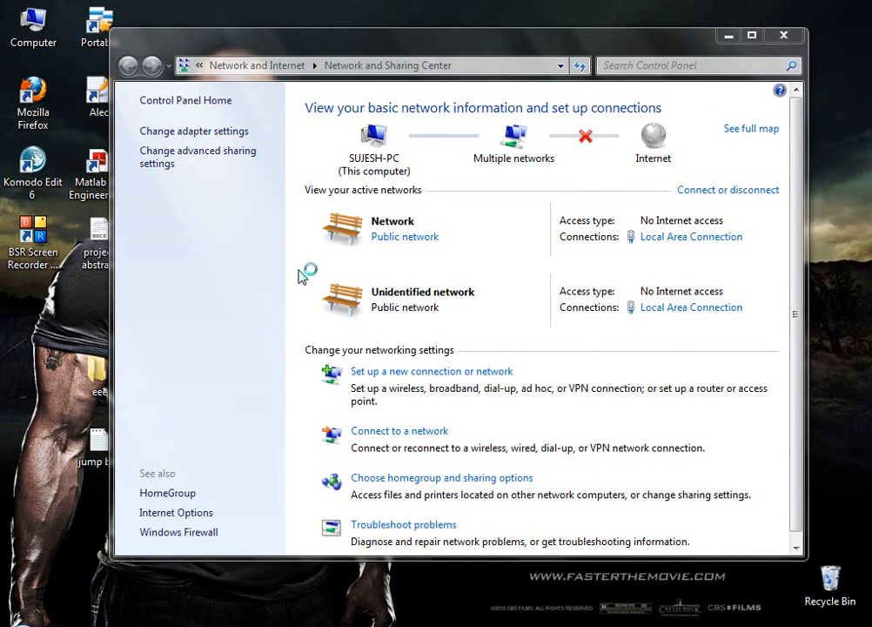
mouse_move(380, 257)
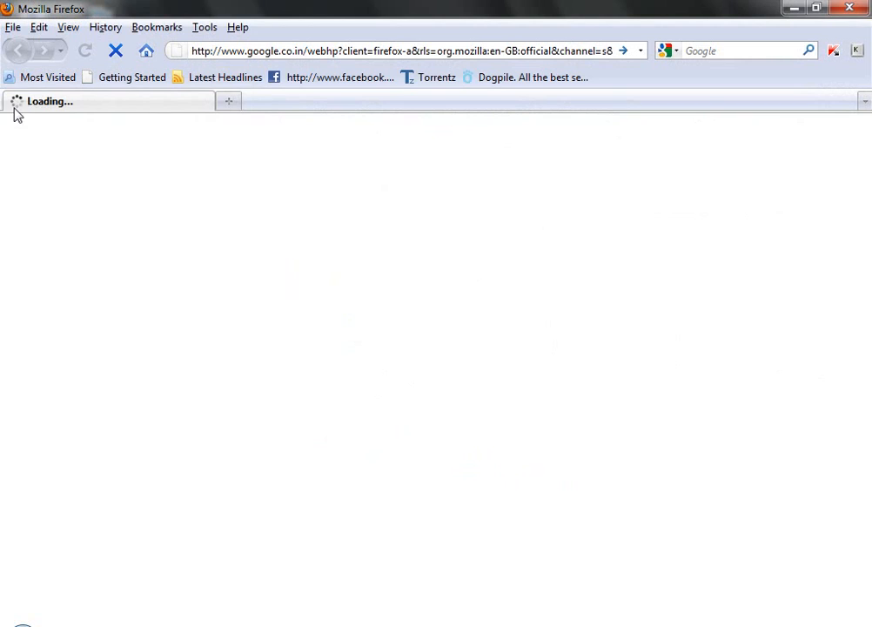
mouse_move(77, 125)
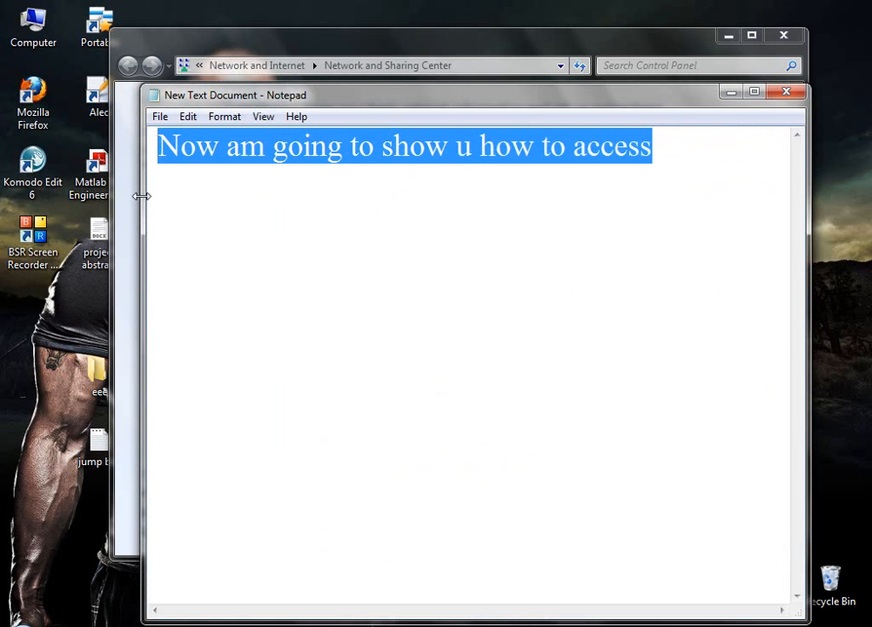
Rewrite the note to begin "Problem on loa" about the page not loading
type("Pro")
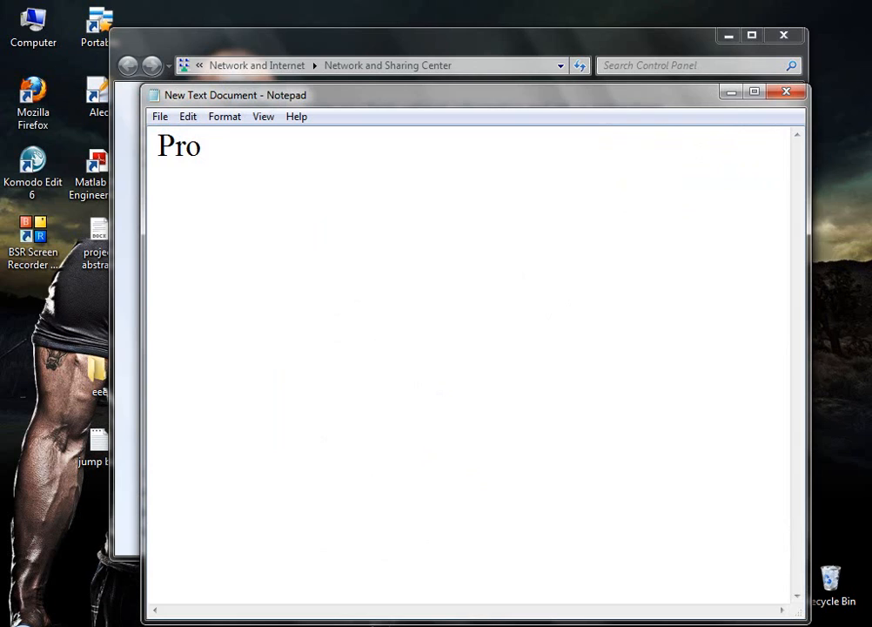
type("blem on")
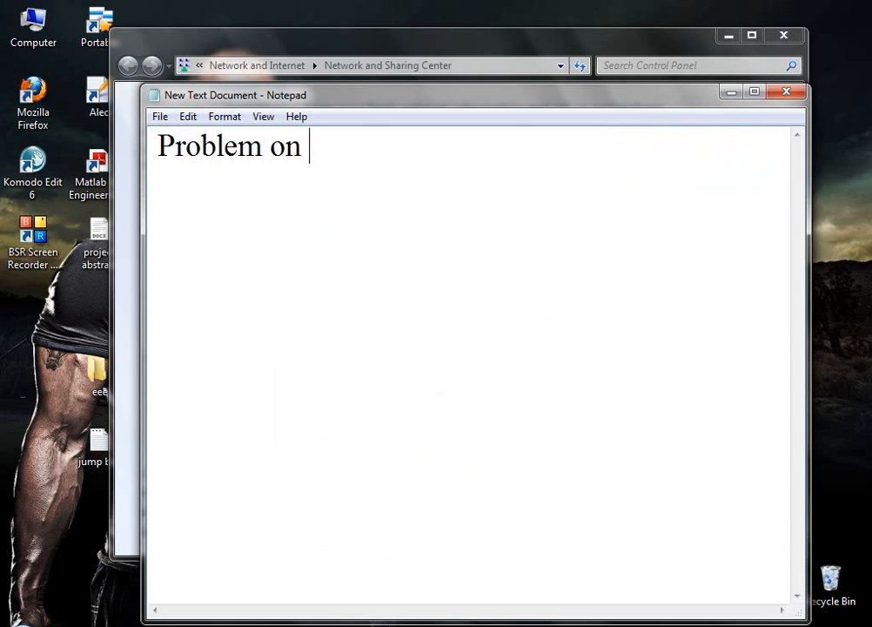
type("loa")
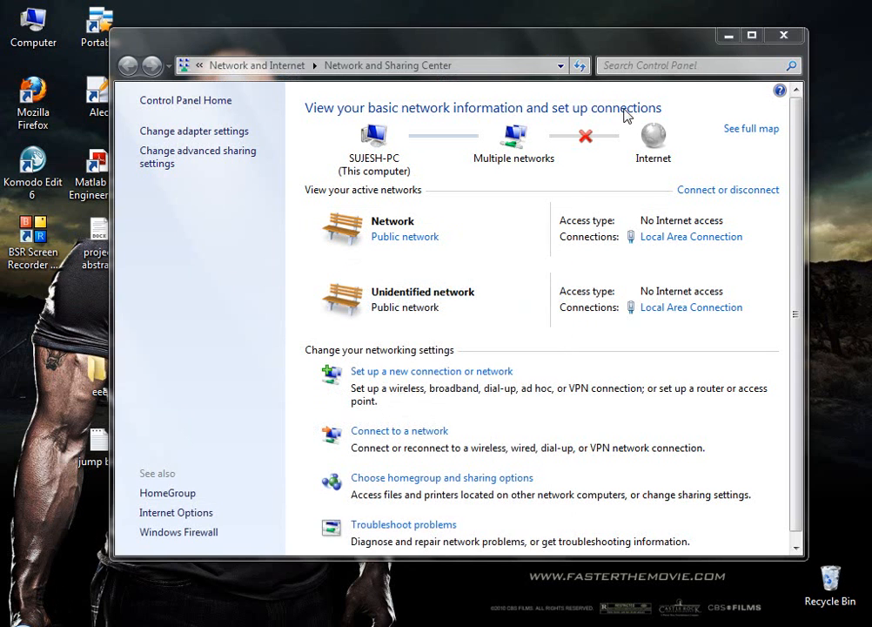
Disable the Local Area Connection adapter from its status dialog so no networks are connected
left_click(691, 237)
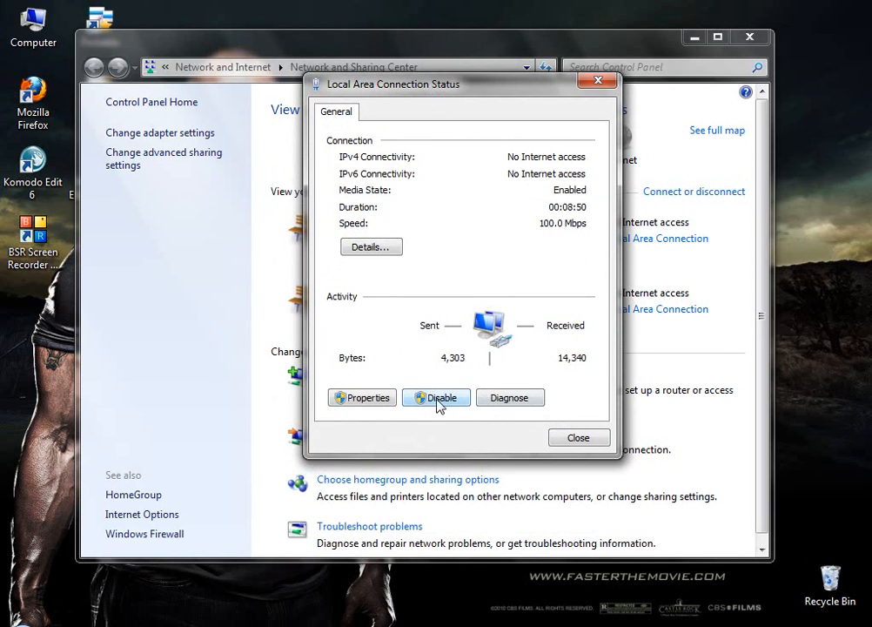
left_click(435, 397)
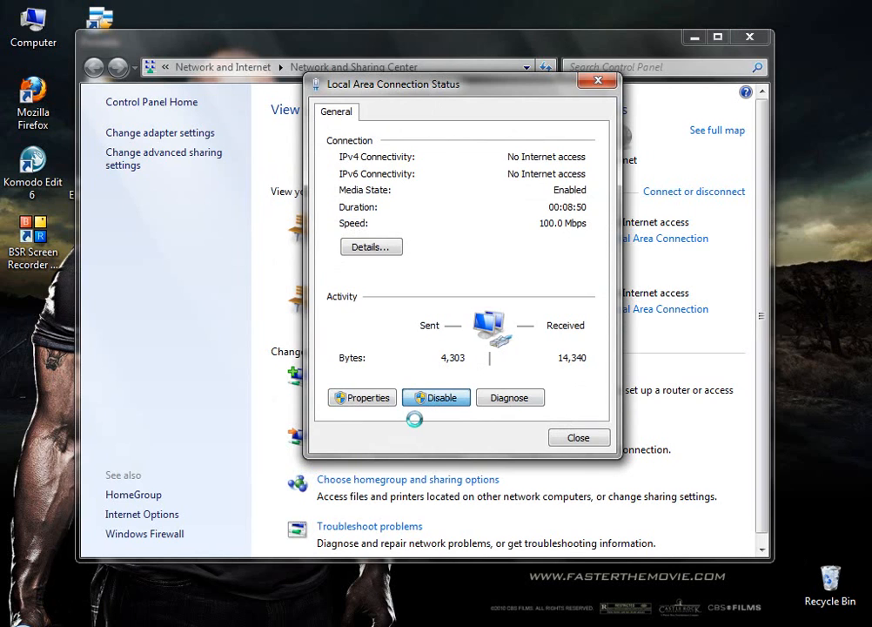
left_click(578, 437)
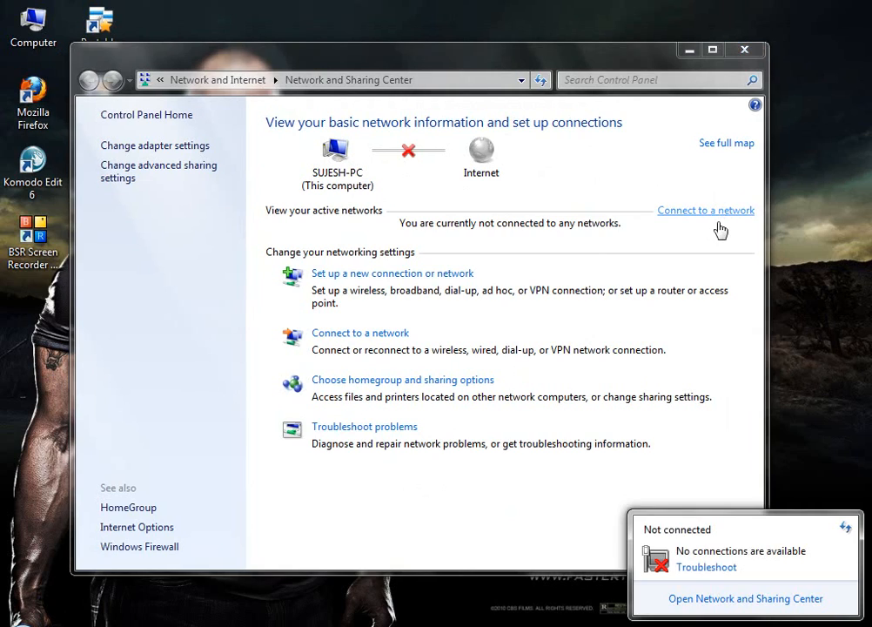
mouse_move(663, 578)
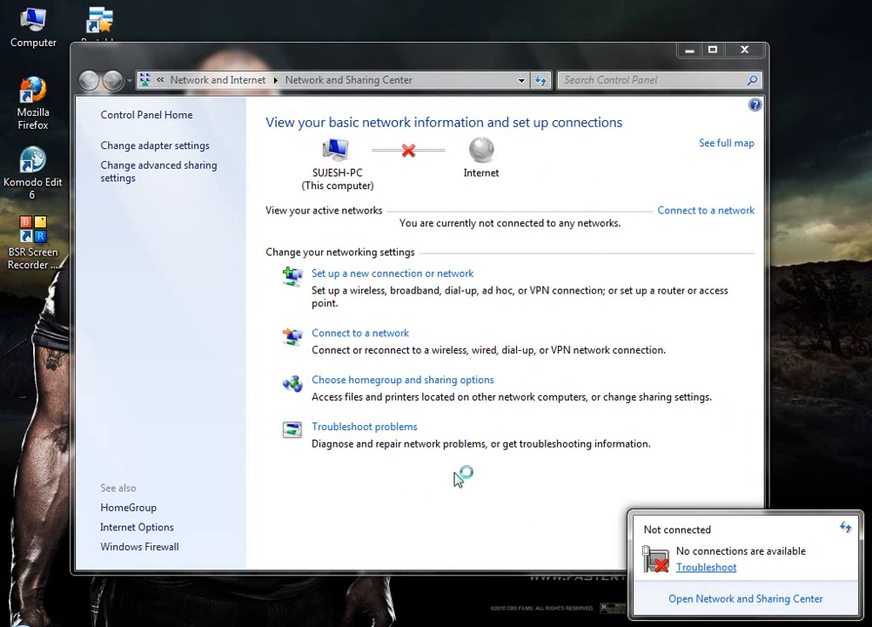
Start Troubleshoot problems, which reports the Local Area Connection adapter is disabled
left_click(707, 567)
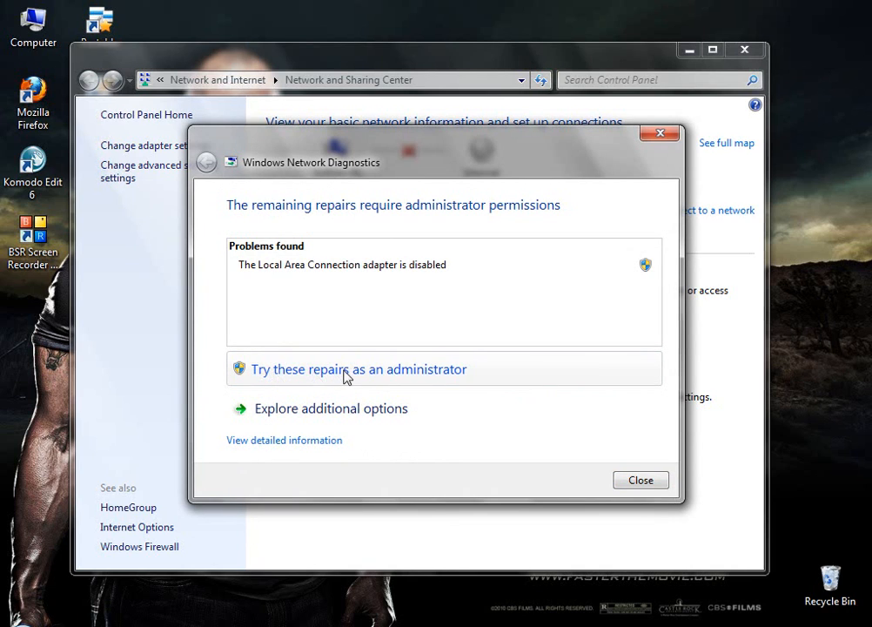
mouse_move(411, 372)
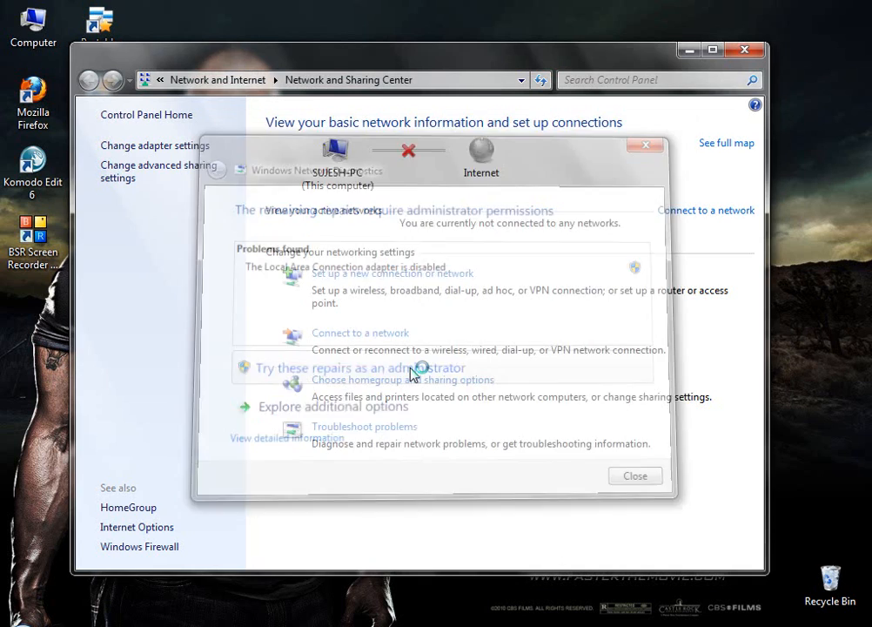
Run the repair as administrator to re-enable the adapter, then close the finished troubleshooter
left_click(358, 366)
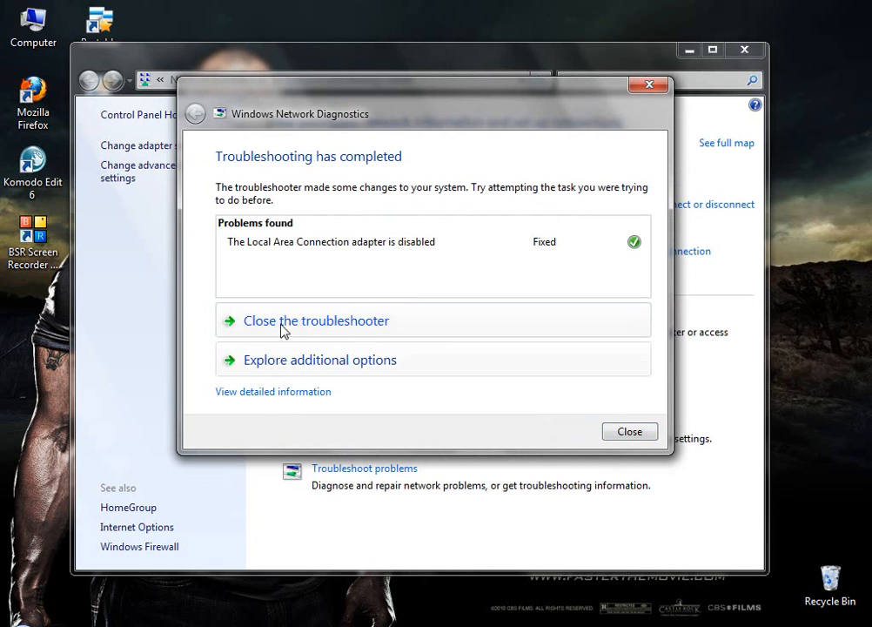
left_click(316, 320)
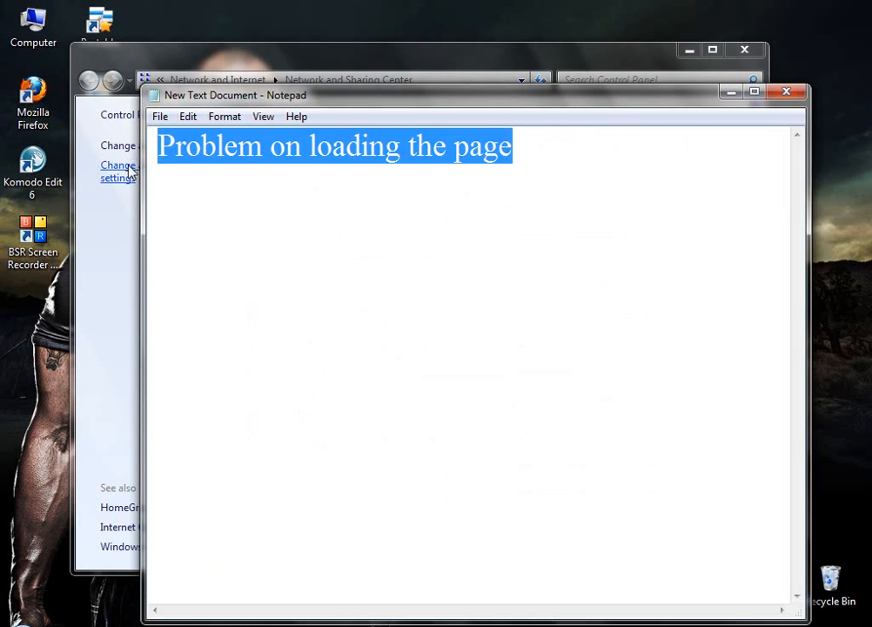
Rewrite the note to tell viewers "Now refre your page"
type("Now refre")
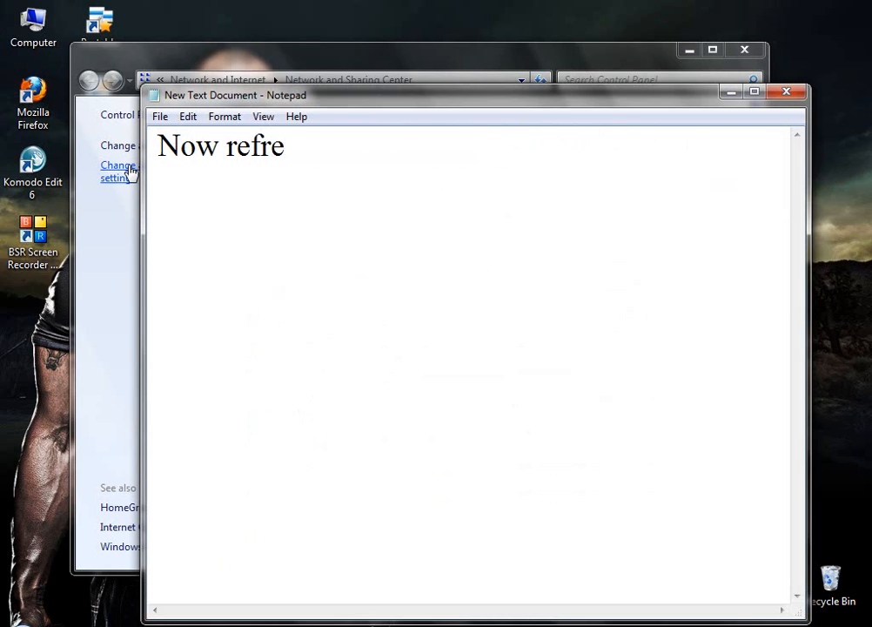
type("you")
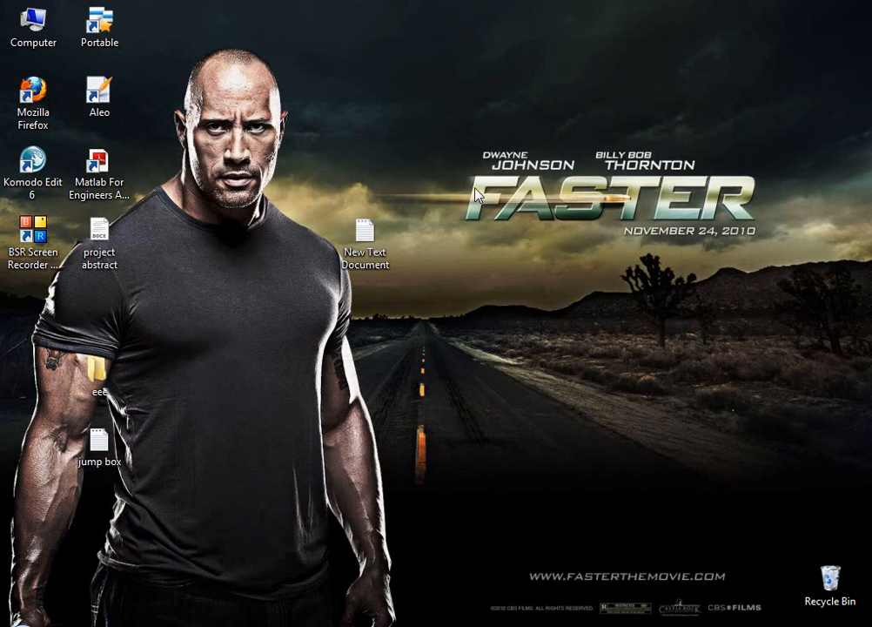
Launch Firefox so the Google India homepage loads, then write "Thank u" in the note
double_click(33, 96)
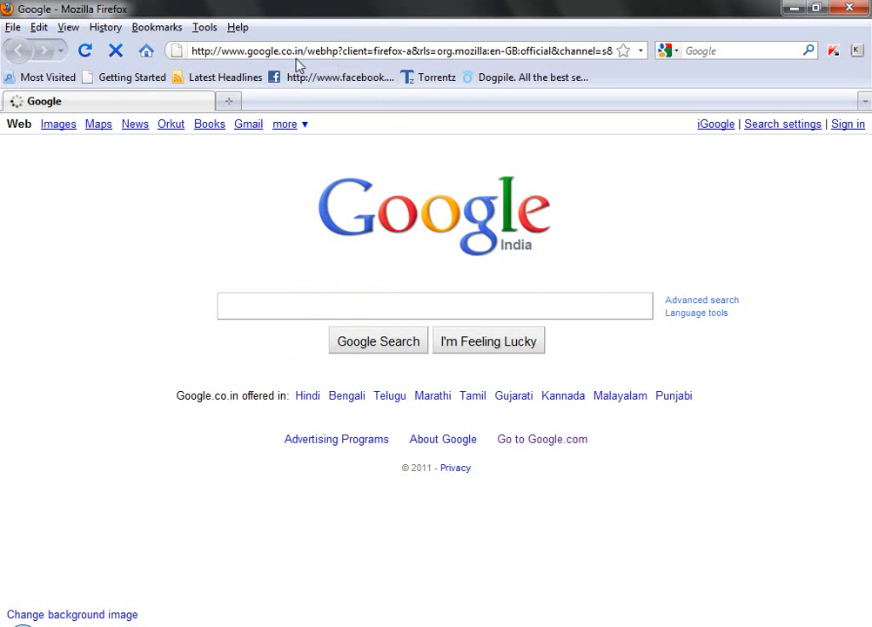
left_click(433, 306)
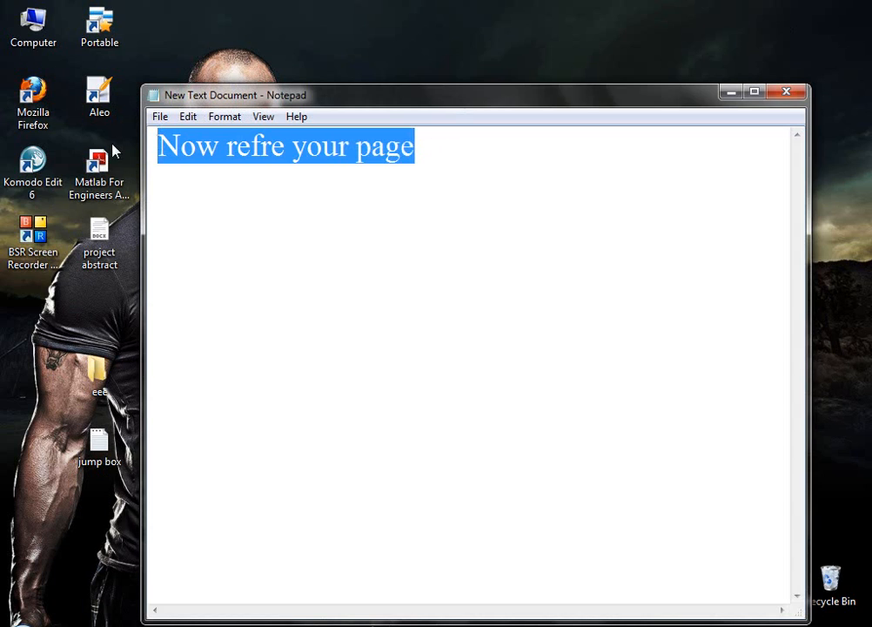
type("Thank u")
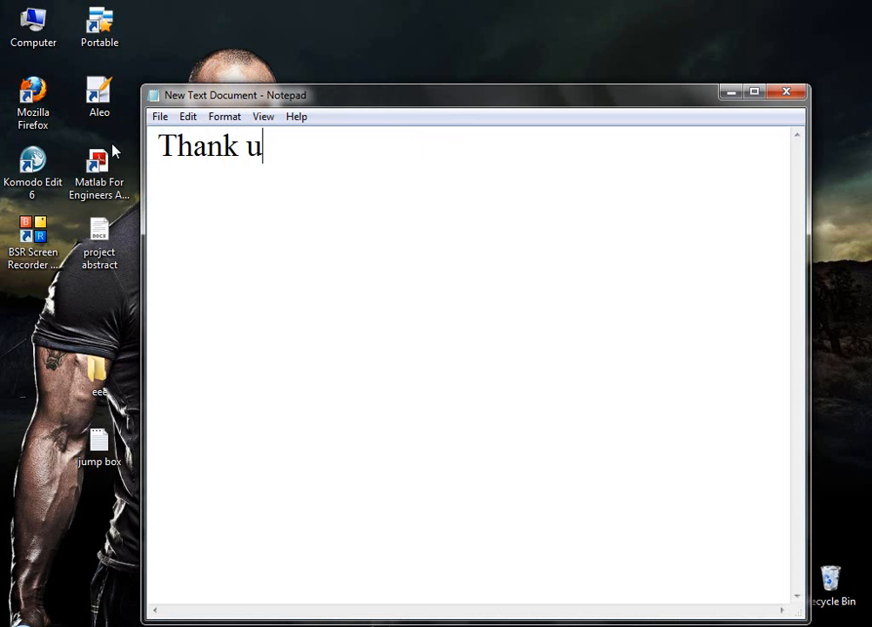